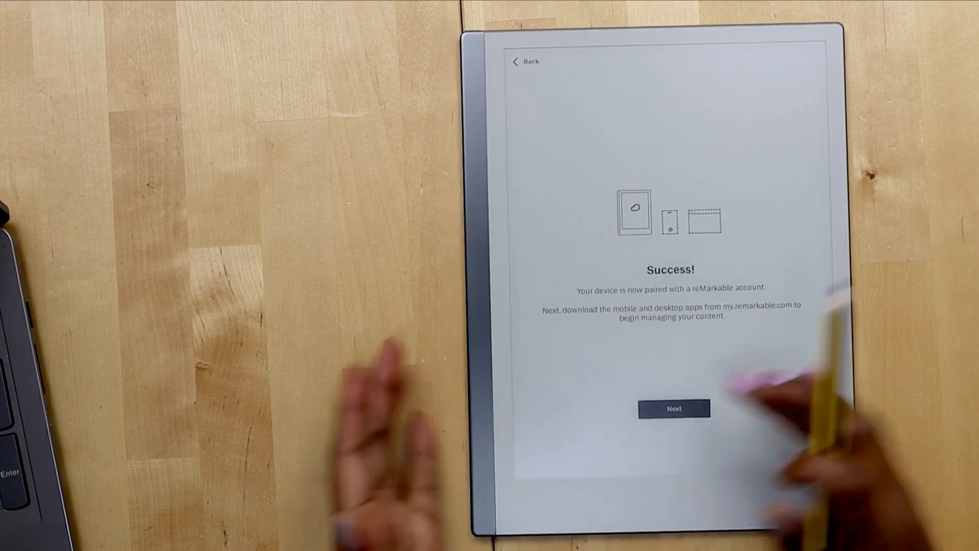
Continue past the account-pairing success message to the handwriting language choice
left_click(674, 408)
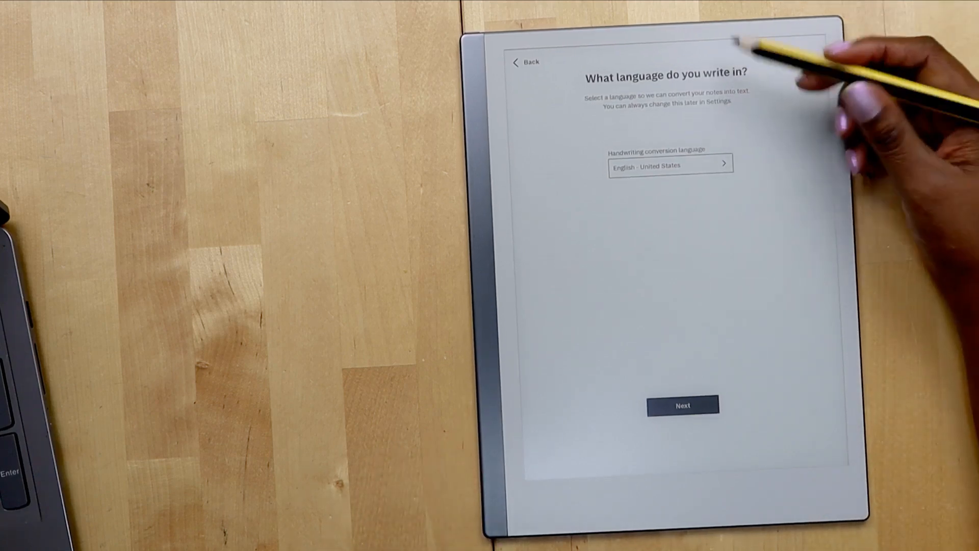
Set the handwriting conversion language to English – United Kingdom
left_click(669, 165)
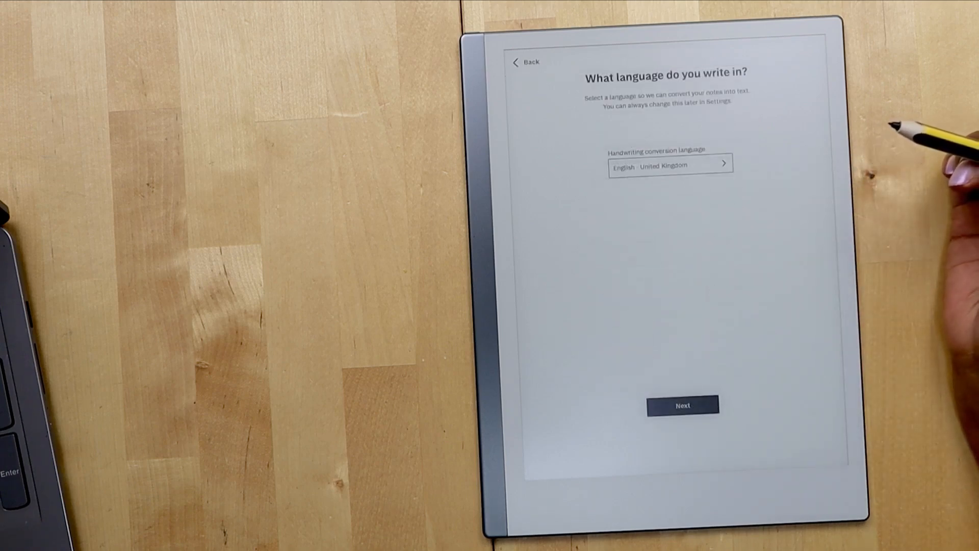
mouse_move(812, 337)
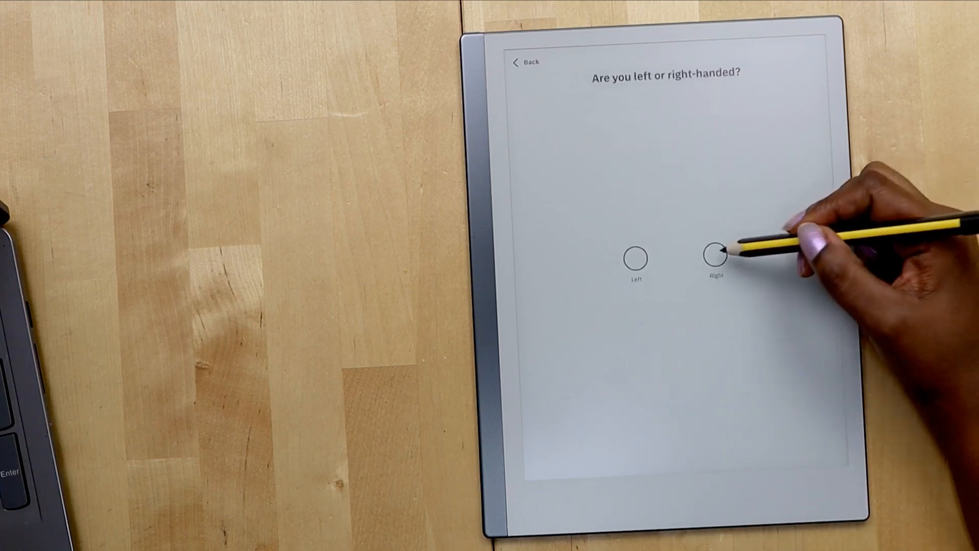
Choose right-handed use and finish setup, reaching My files with the tutorial offer
left_click(714, 257)
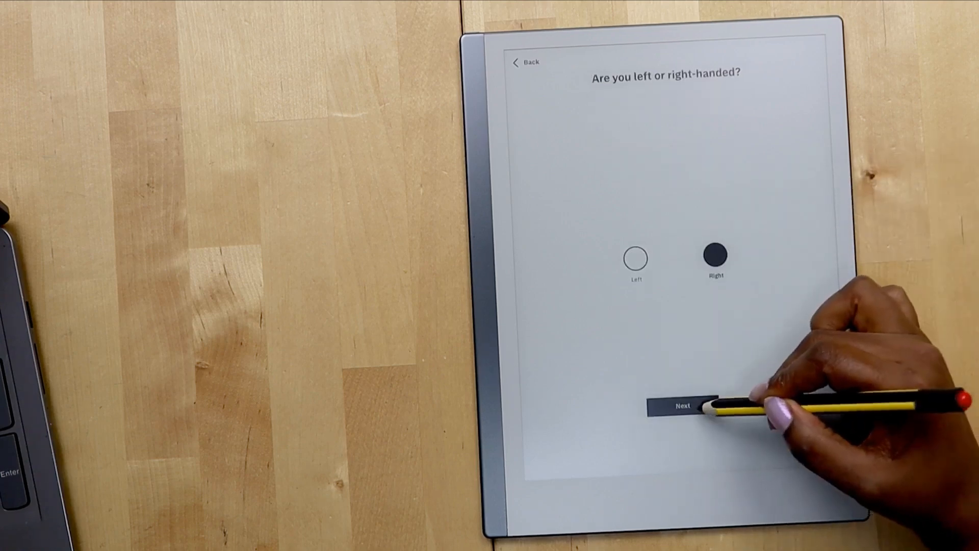
left_click(680, 405)
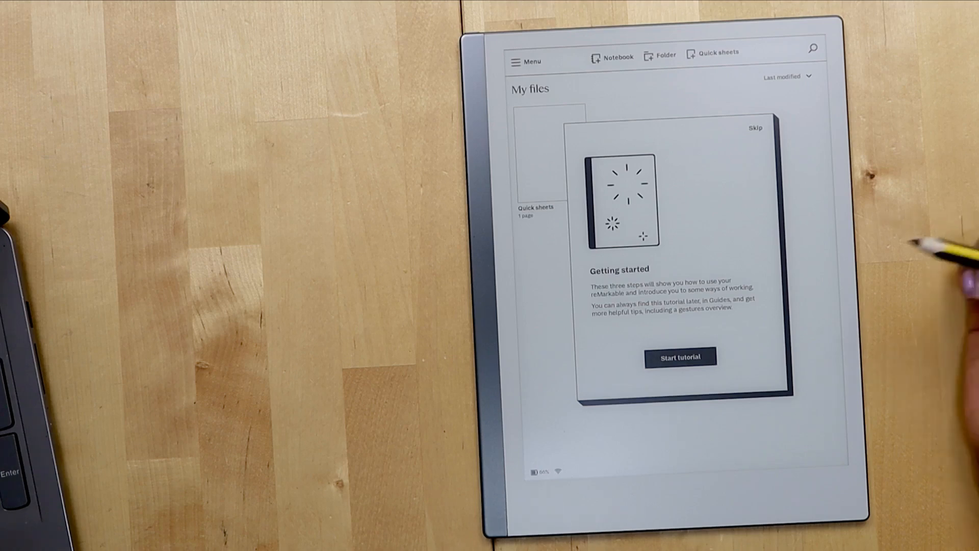
Start the Getting started tutorial and advance into the notebook writing-tools step
left_click(680, 357)
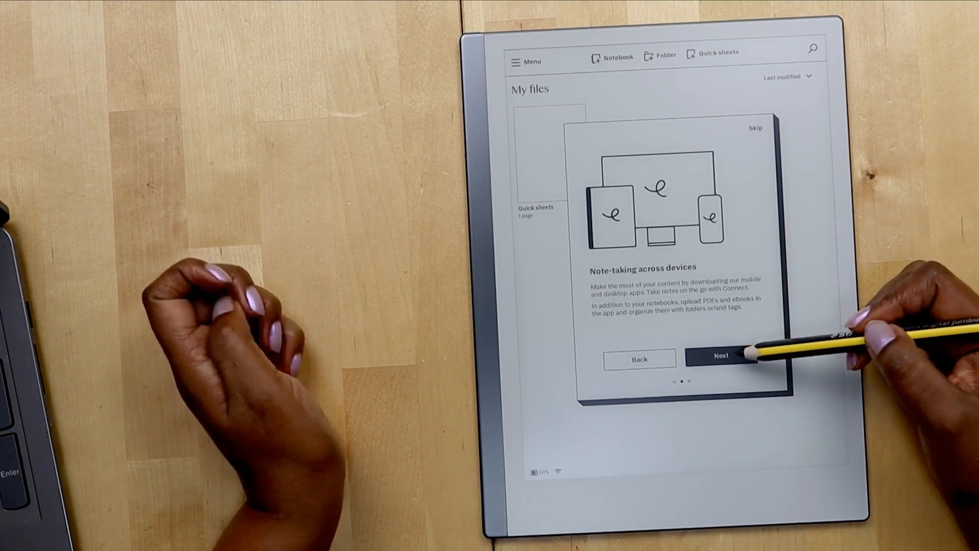
left_click(720, 355)
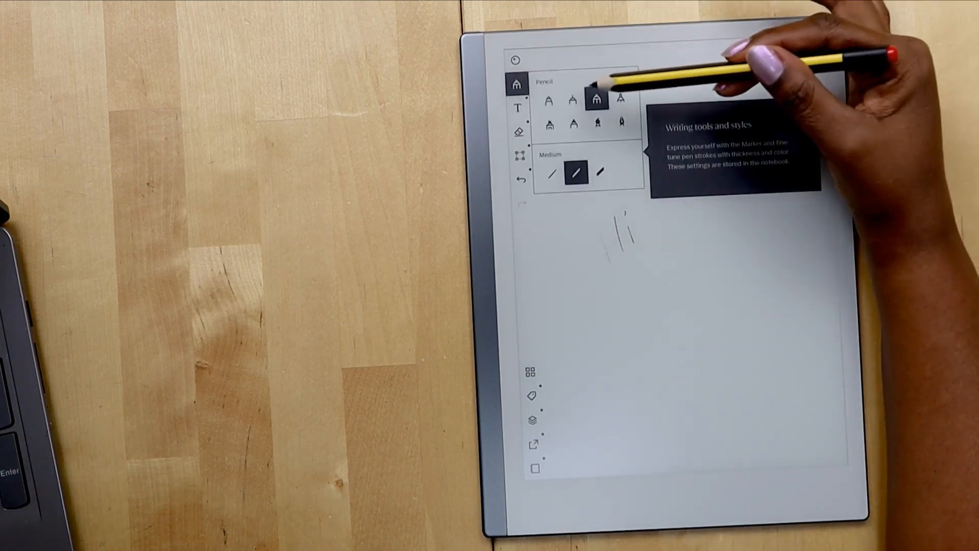
Set the Pencil stroke to thick, then switch the writing tool to the Marker
left_click(600, 173)
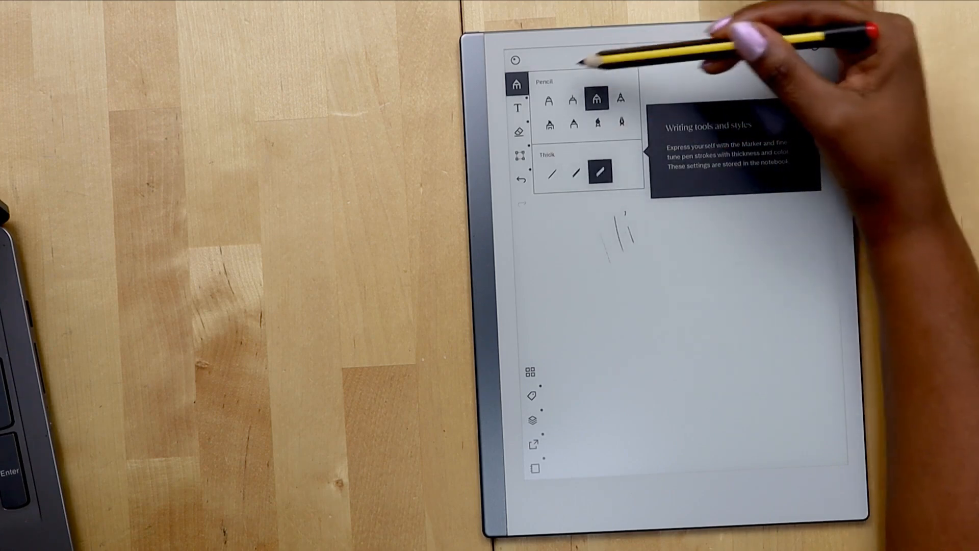
left_click(517, 83)
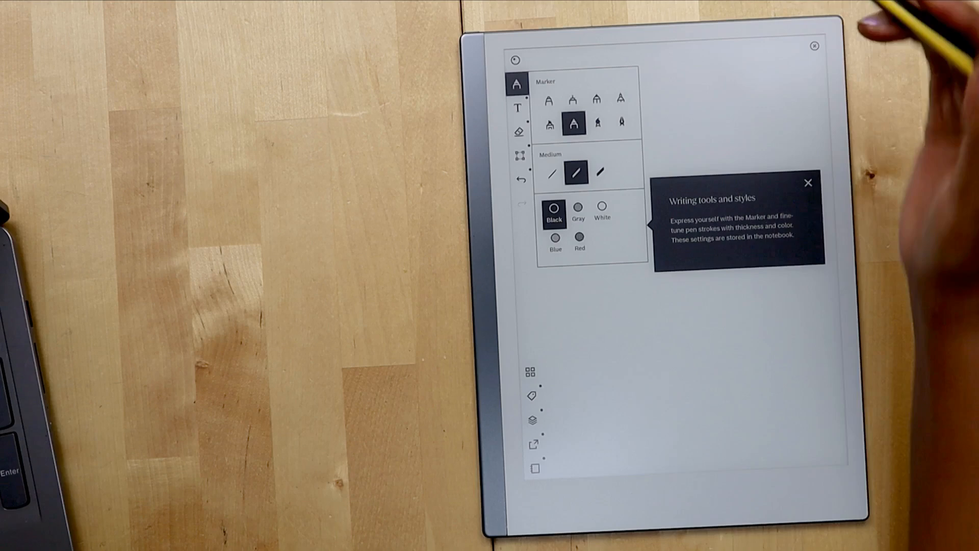